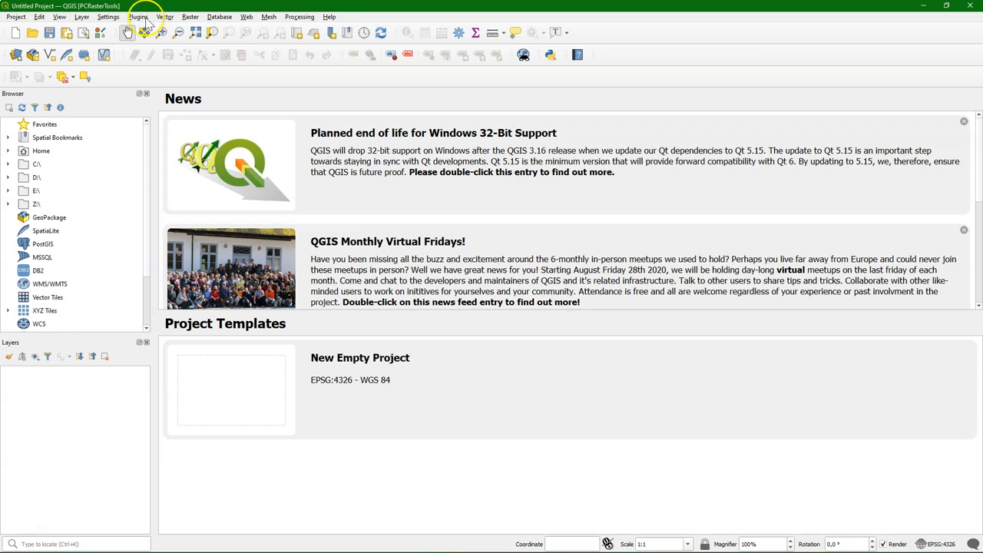
- Bring up the plugin manager from the Plugins menu
click(152, 15)
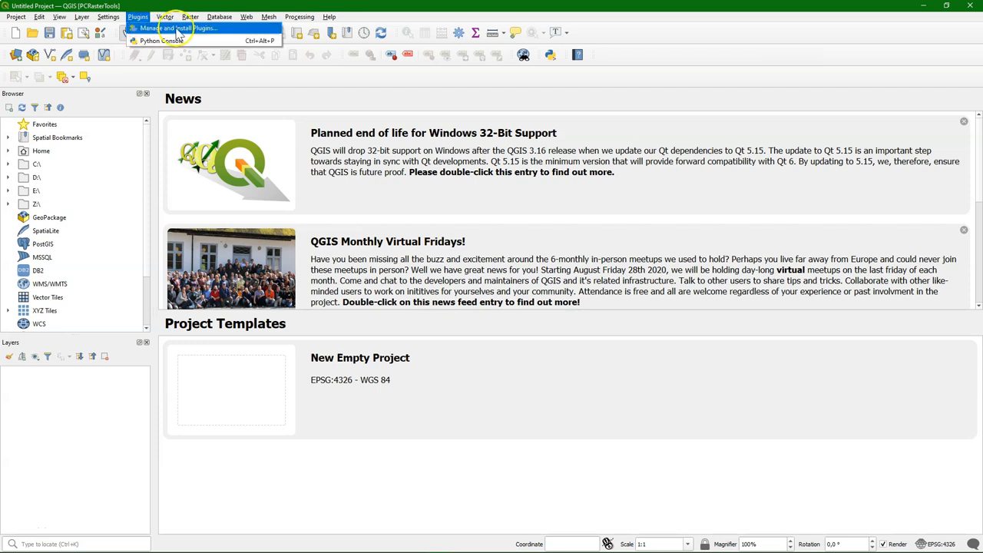
click(181, 27)
text(pcras)
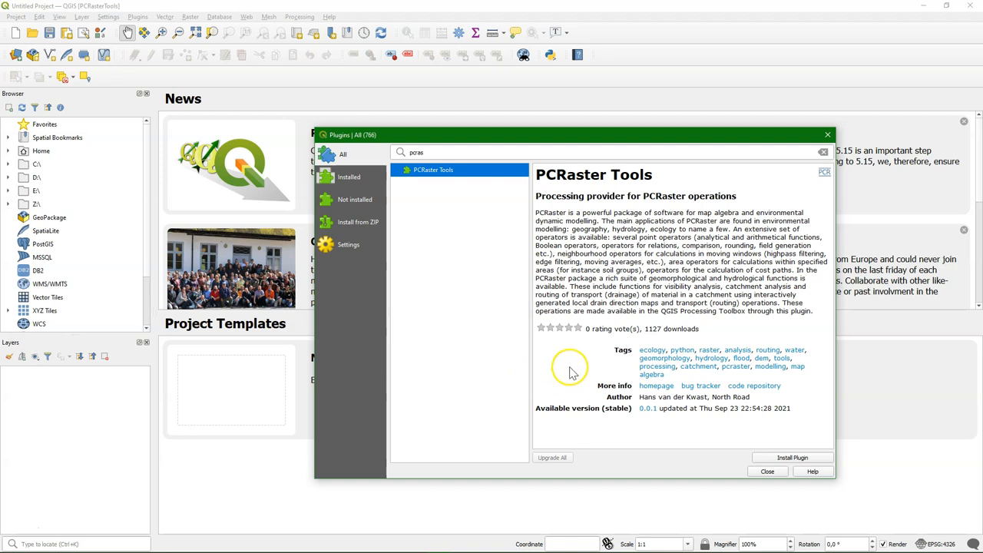
mouse_move(656, 385)
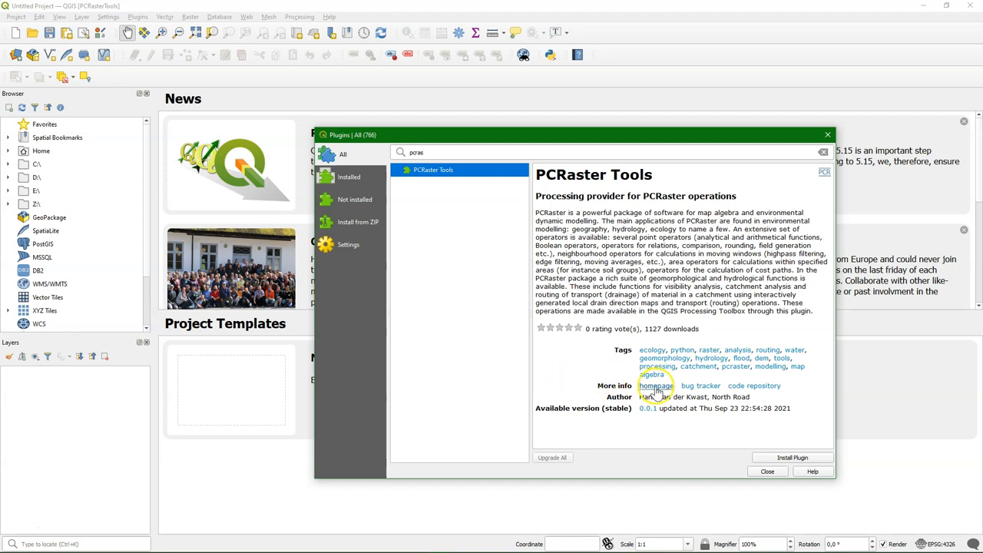
- Follow the PCRaster Tools homepage link and read down to the Windows OSGeo4W install steps
click(654, 386)
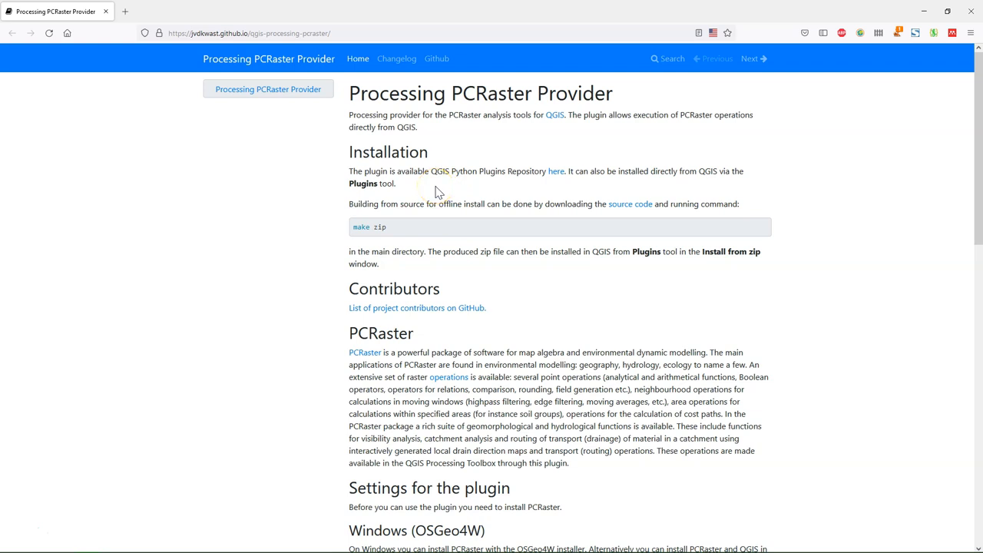
scroll(down, 3)
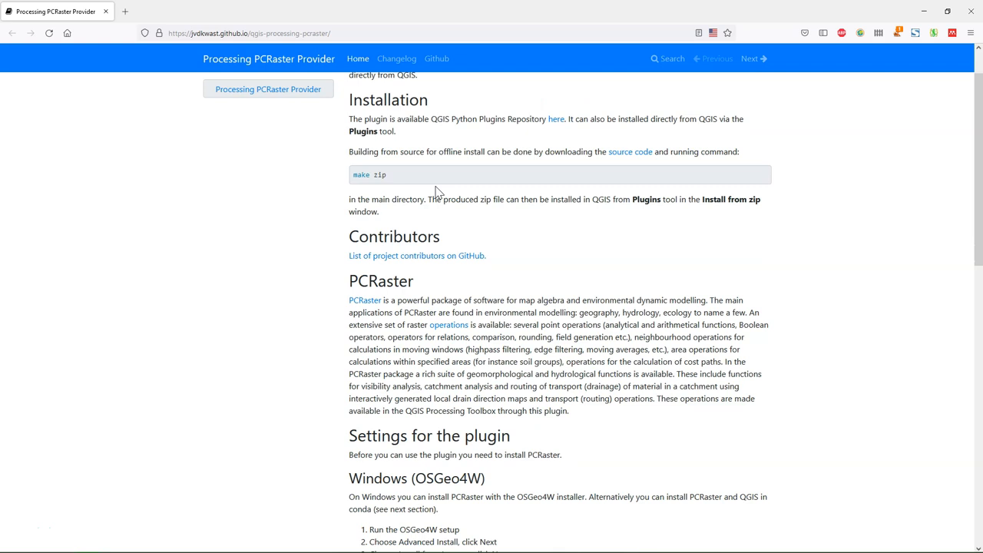
scroll(down, 3)
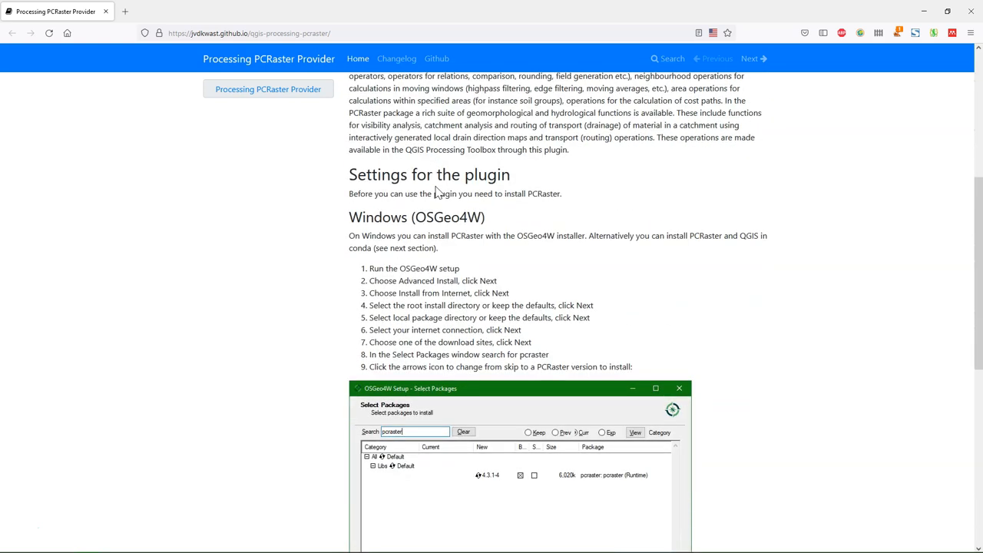
scroll(down, 3)
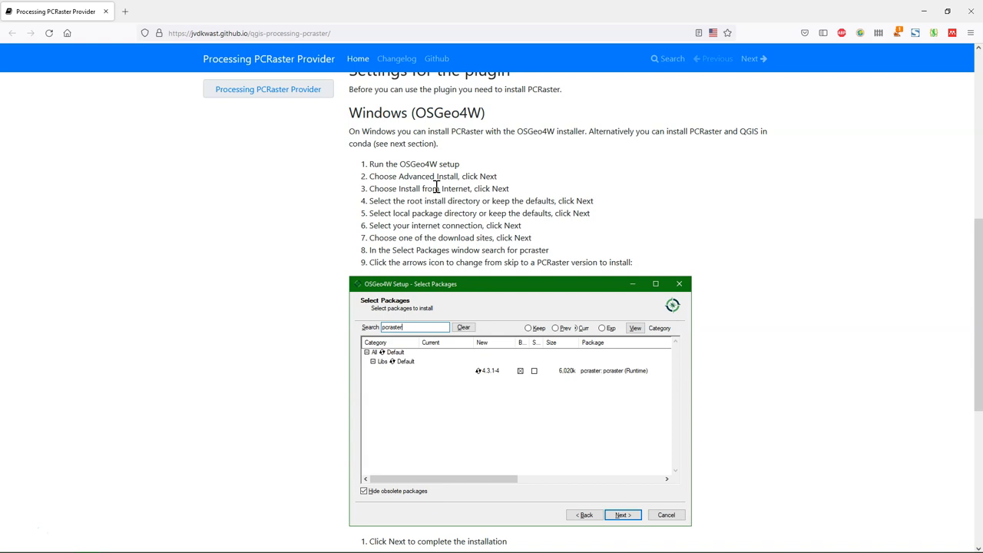
scroll(down, 3)
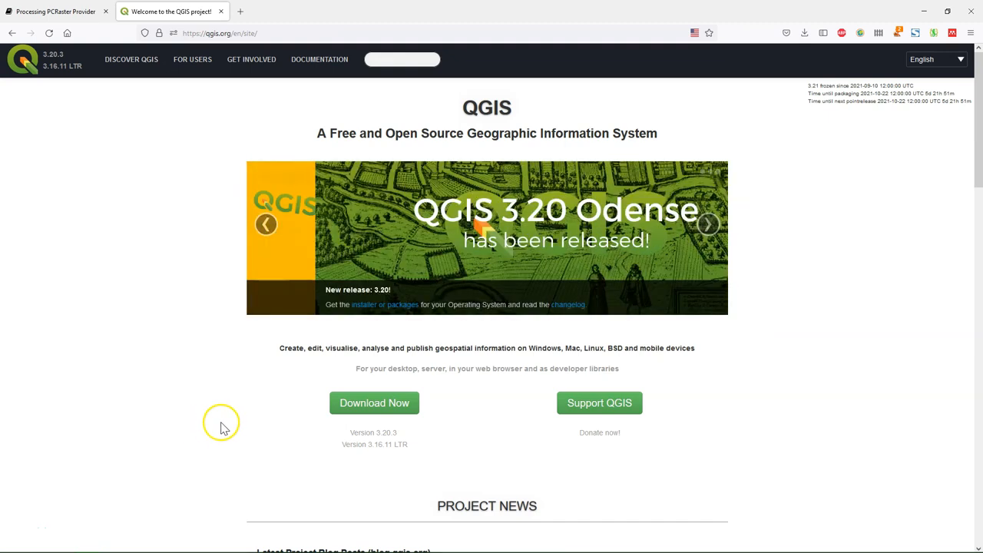
- Go to the QGIS download page and download the OSGeo4W network installer
click(375, 402)
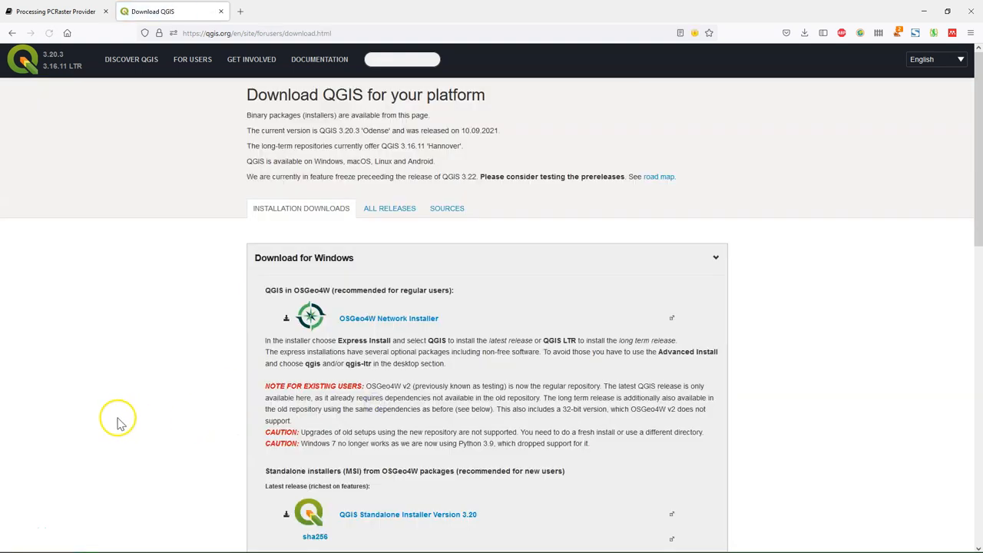
mouse_move(241, 316)
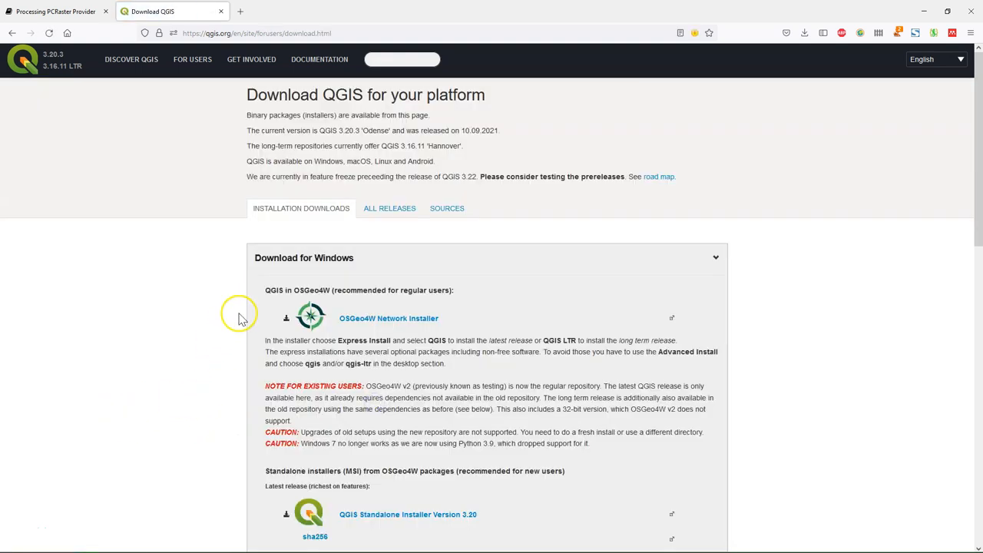
mouse_move(239, 321)
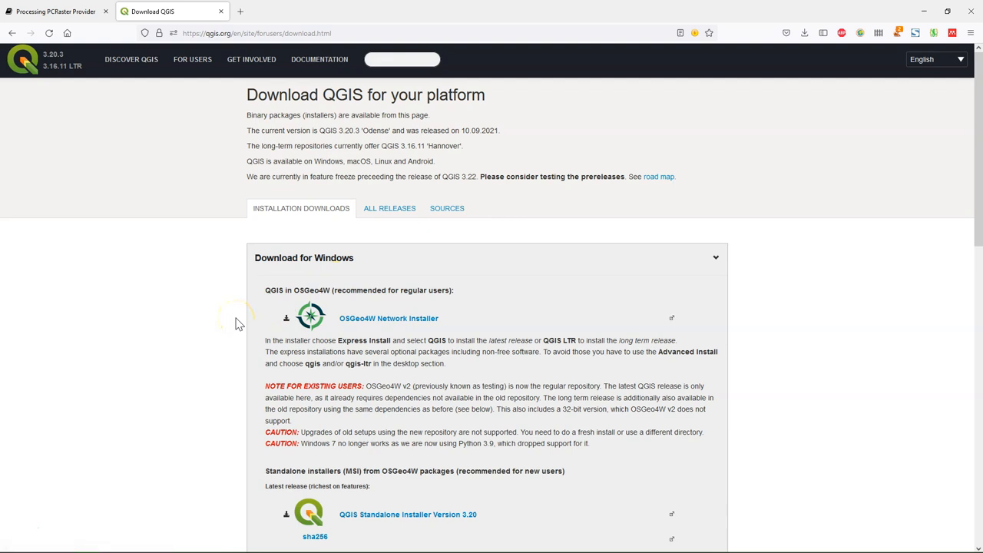
mouse_move(243, 323)
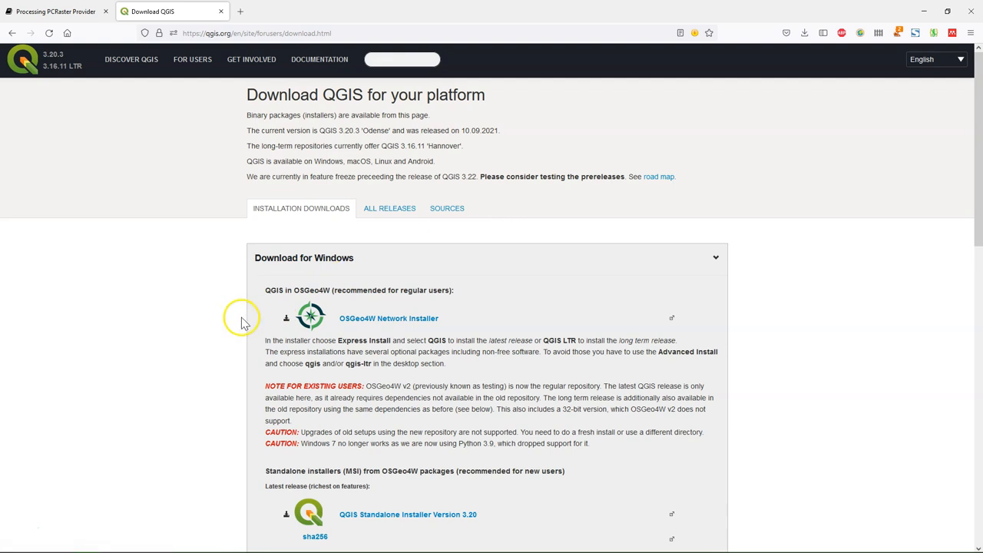
mouse_move(376, 322)
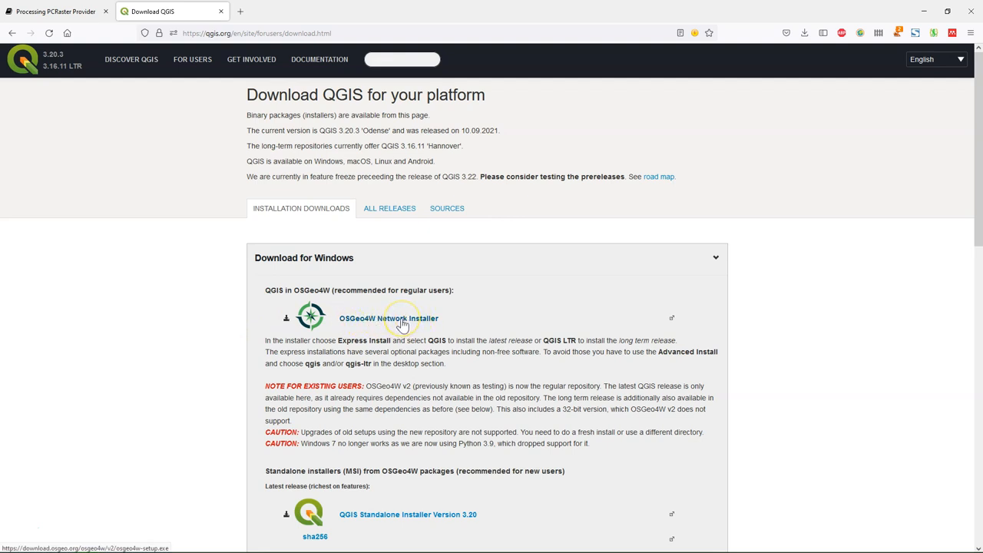
click(396, 321)
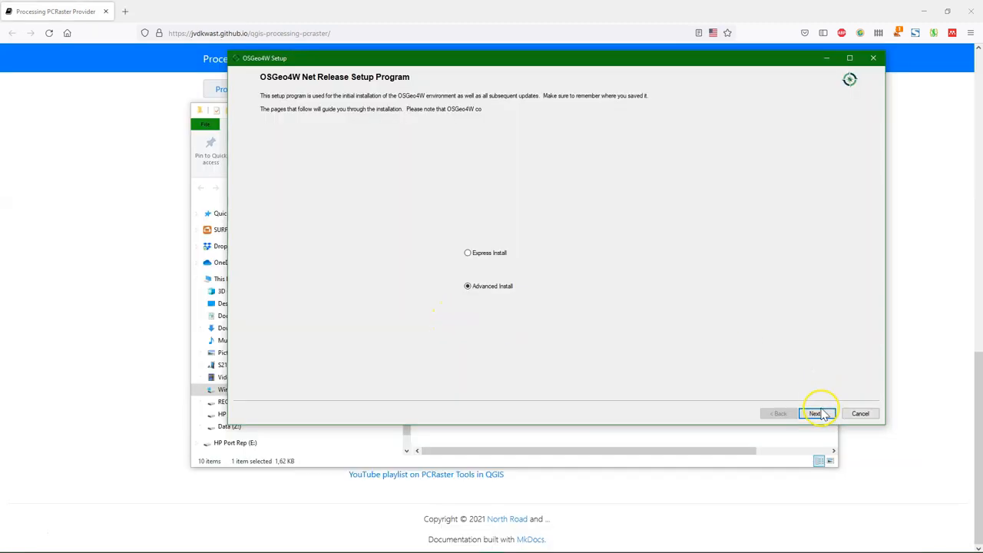
- Accept internet install, default root directory, direct connection and first download site
click(814, 413)
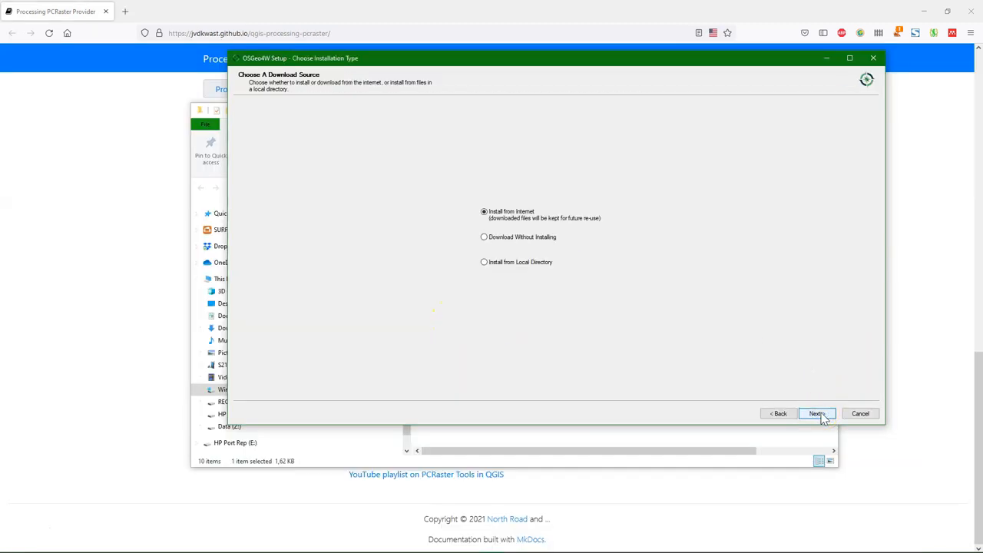
click(817, 413)
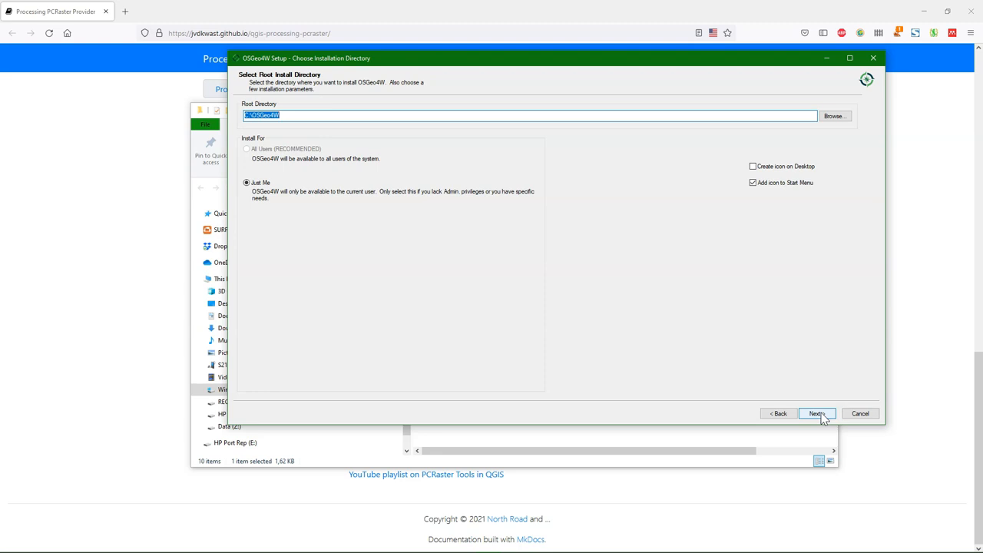
click(817, 413)
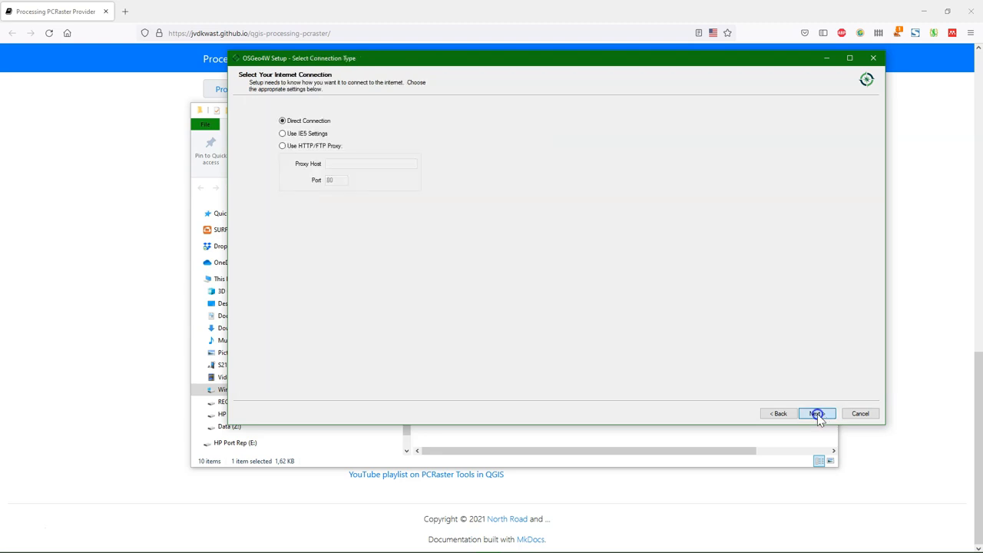
click(817, 413)
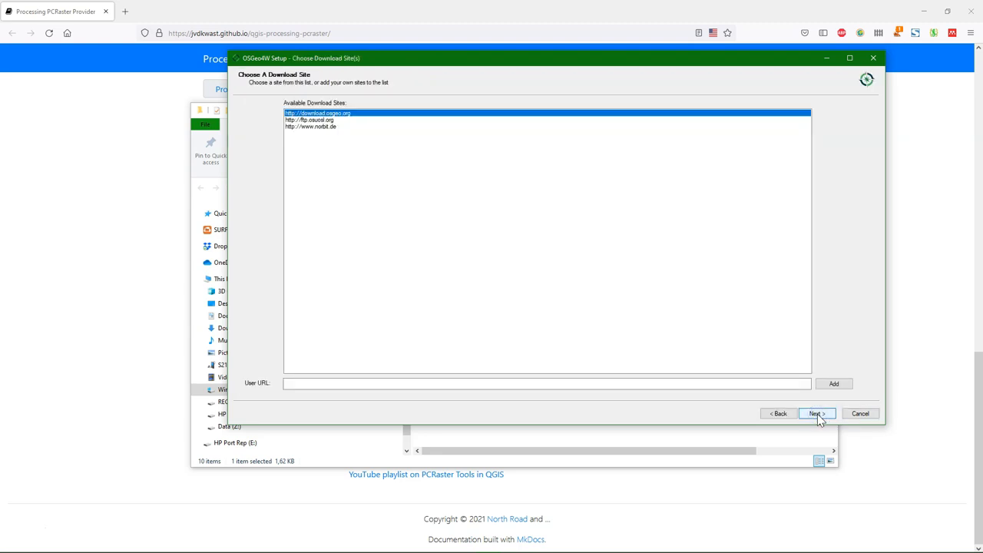
click(815, 413)
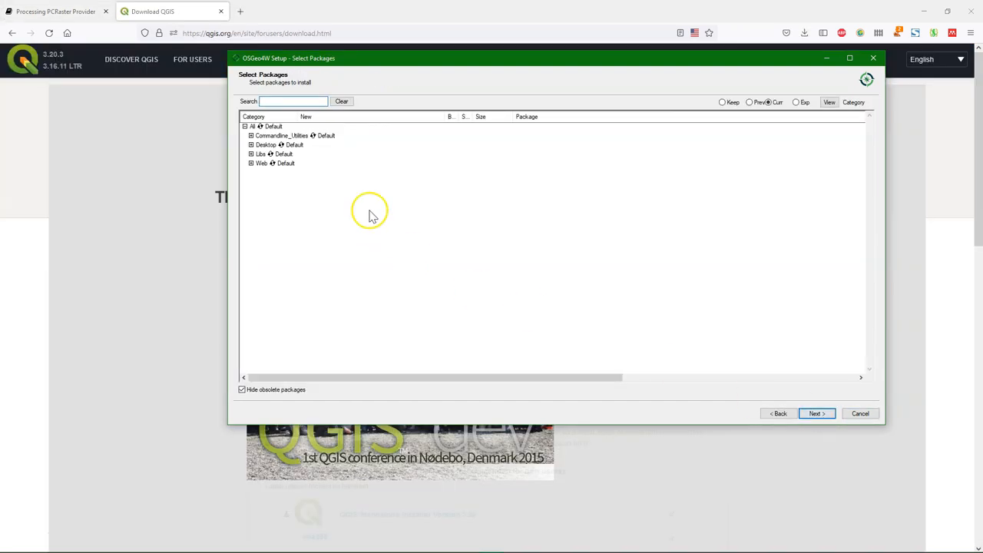
- Expand Desktop and mark qgis 3.20.3 and qgis-ltr 3.16.11 for installation
click(250, 144)
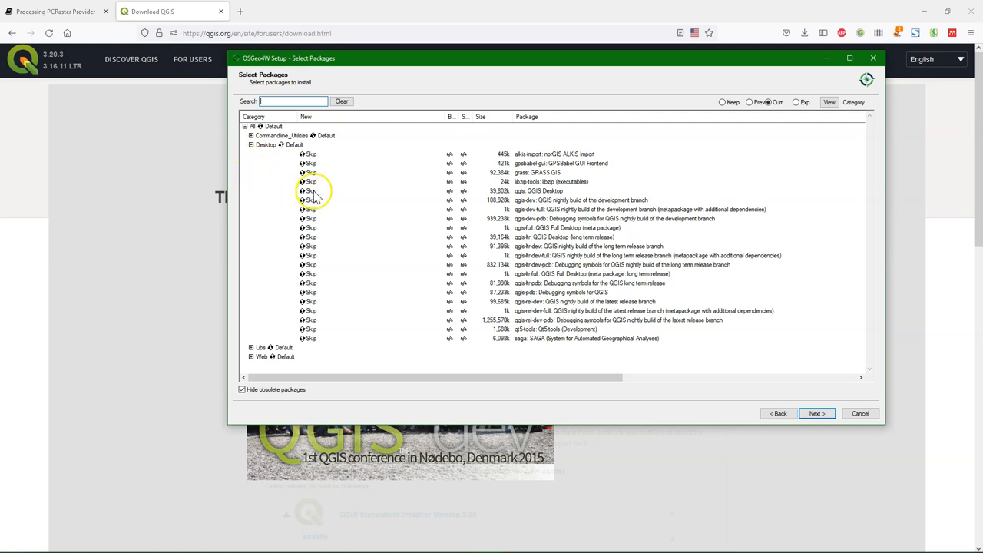
click(310, 190)
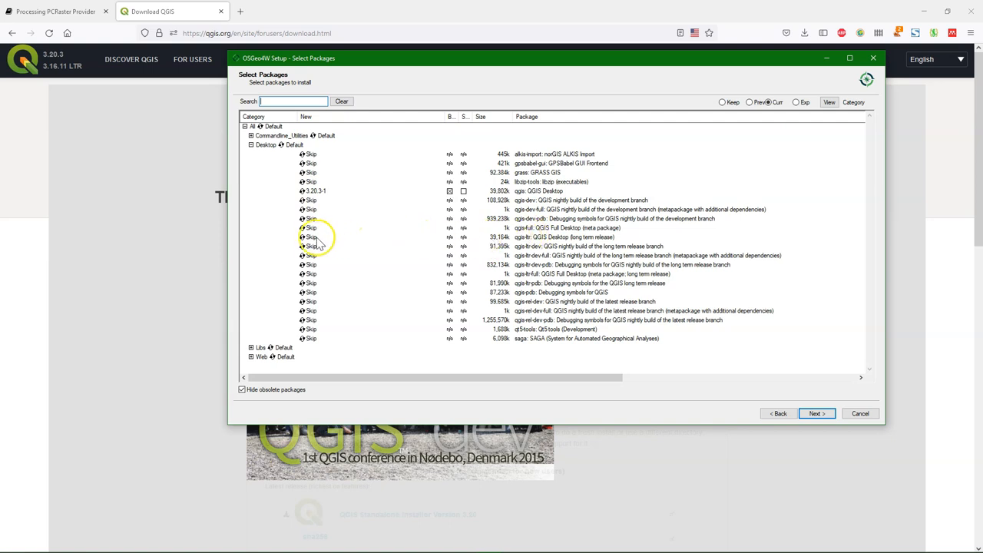
click(310, 237)
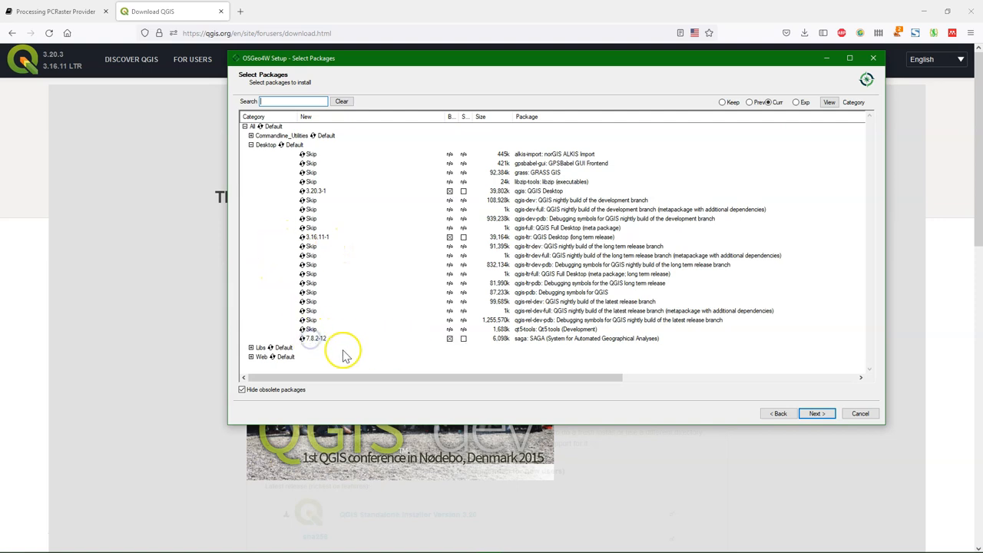
mouse_move(323, 342)
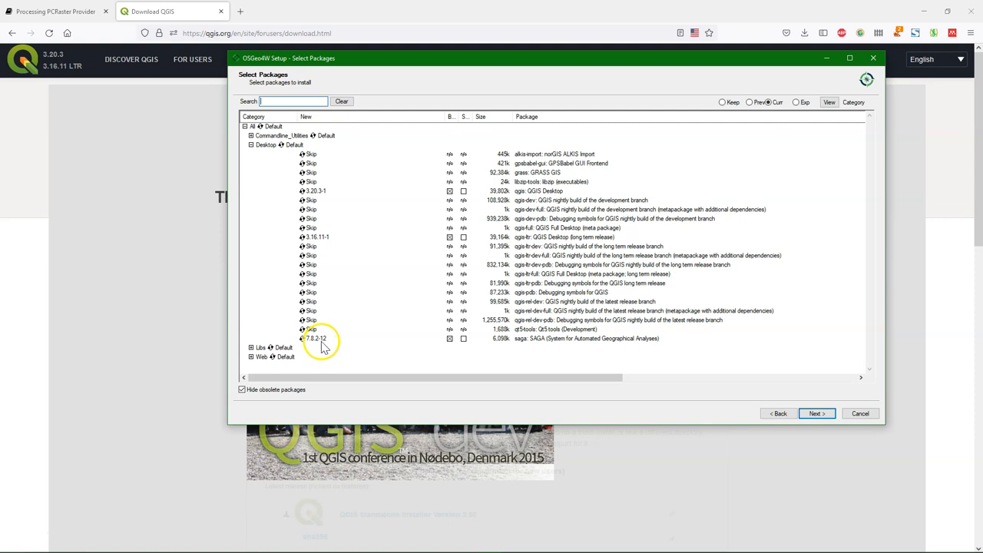
mouse_move(328, 347)
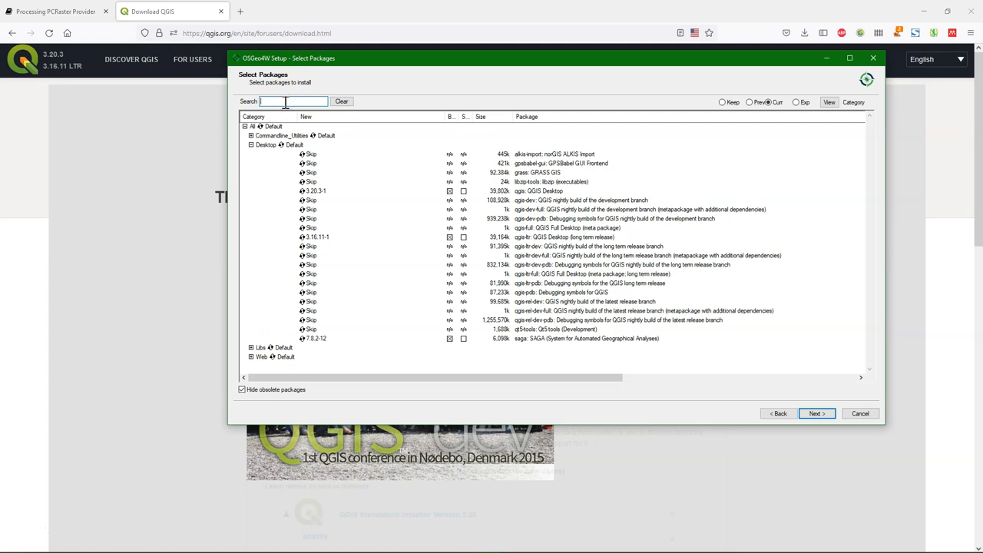
- Search for and mark pcraster 4.3.1 and GRASS 7.8.6, then continue to the dependencies list
text(pcraster)
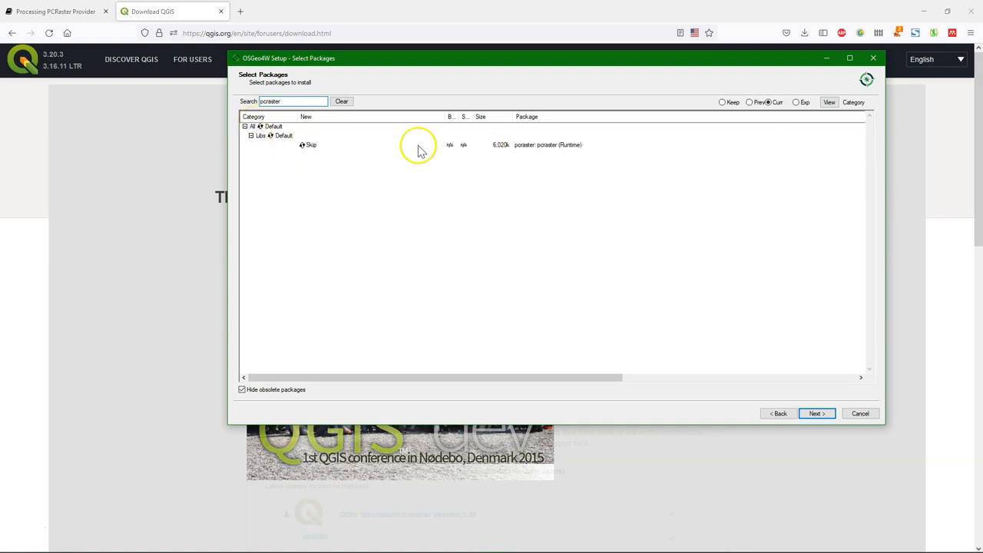
click(307, 144)
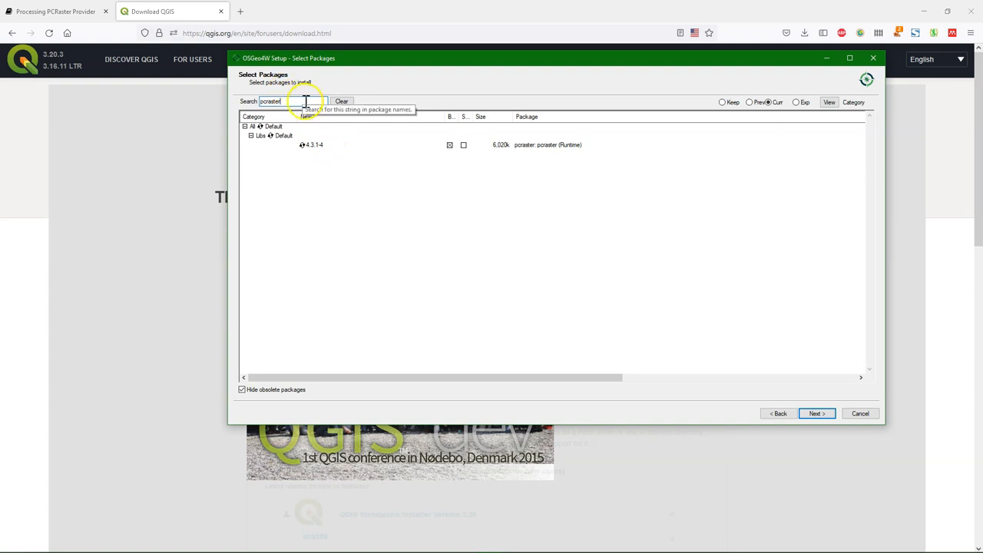
text(grass)
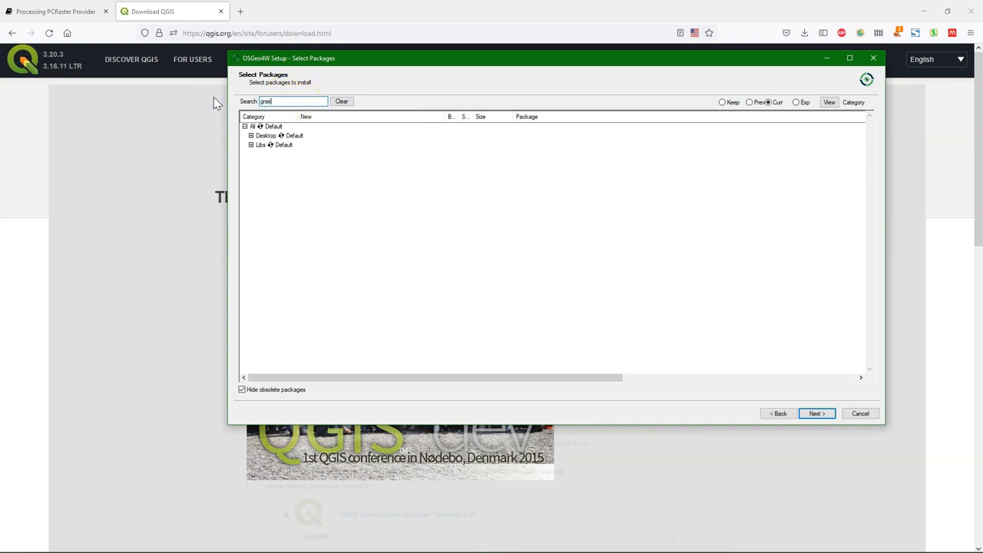
click(249, 135)
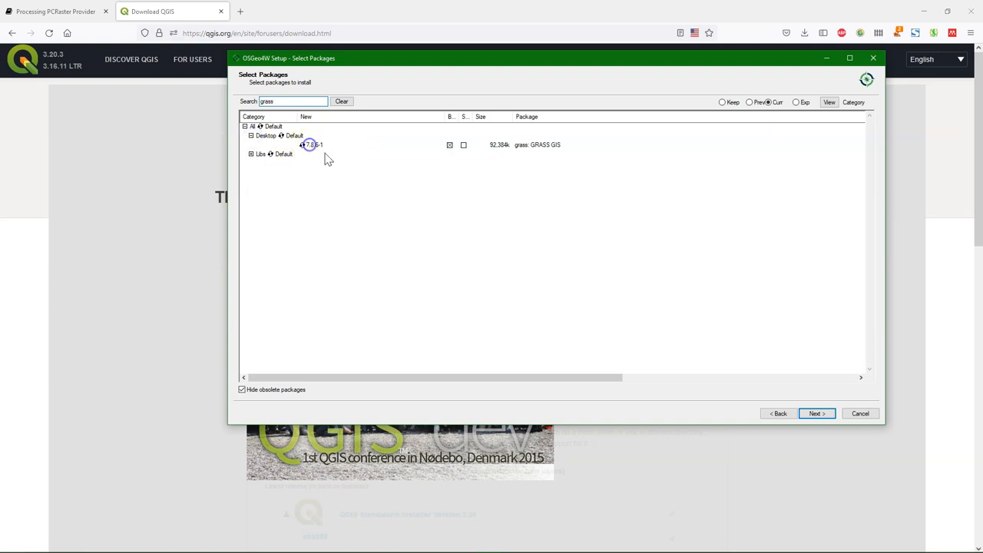
click(251, 153)
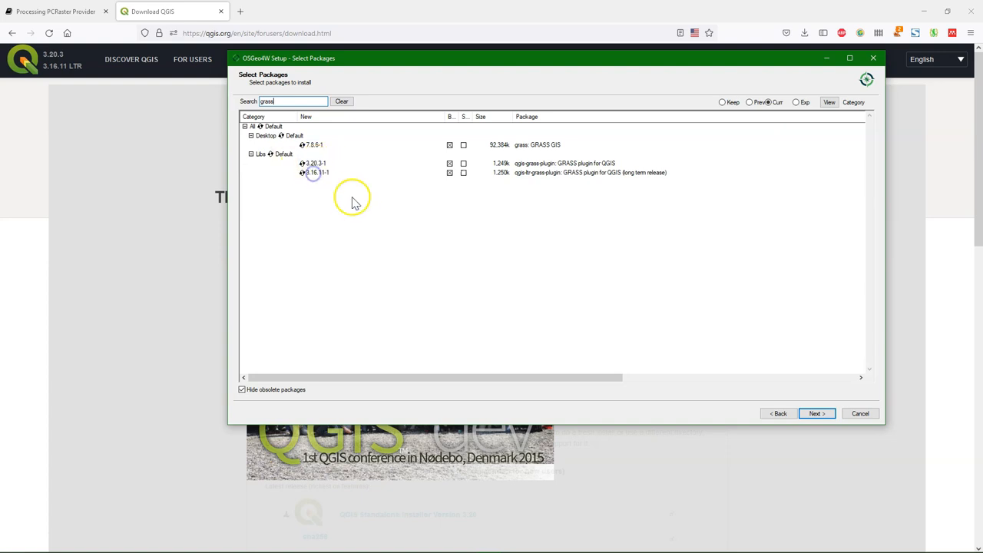
mouse_move(350, 204)
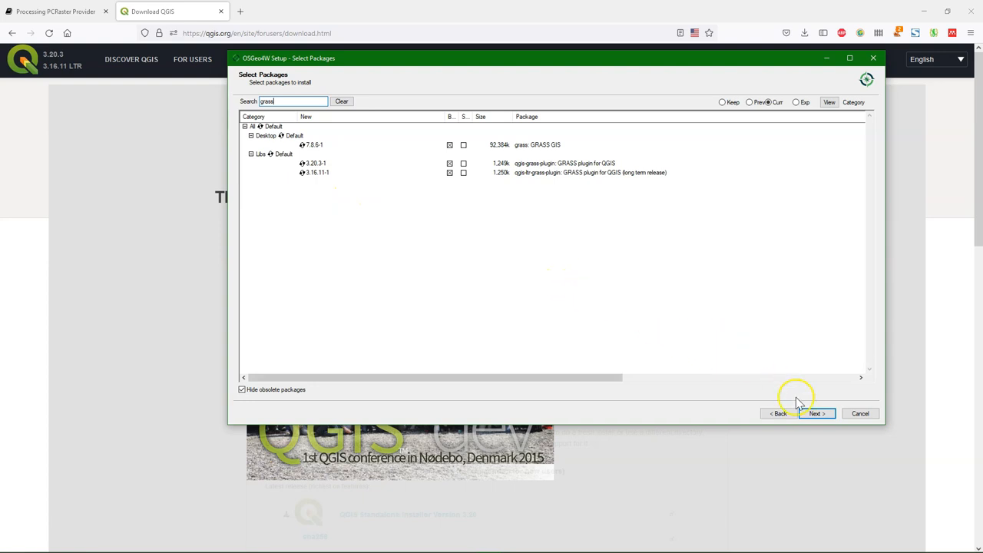
click(817, 413)
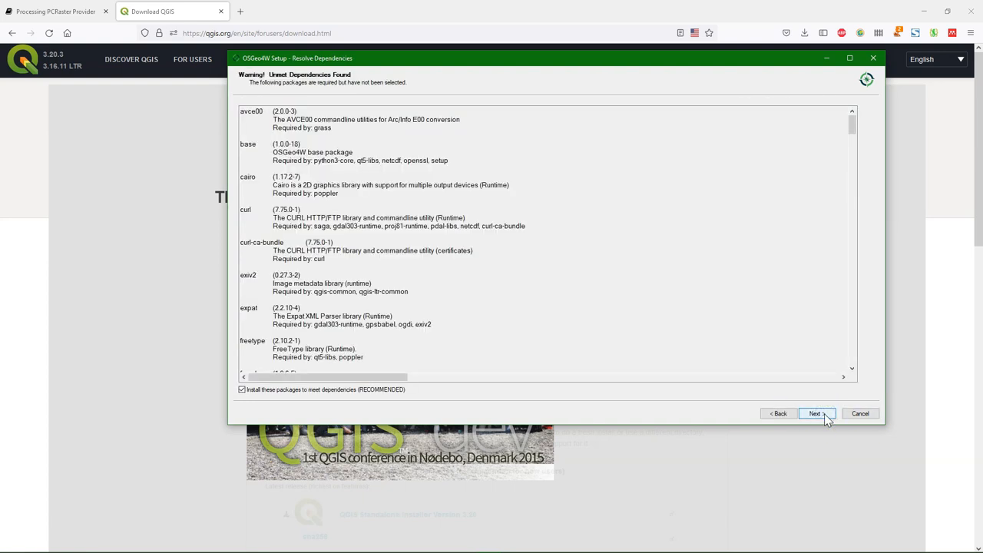
click(817, 413)
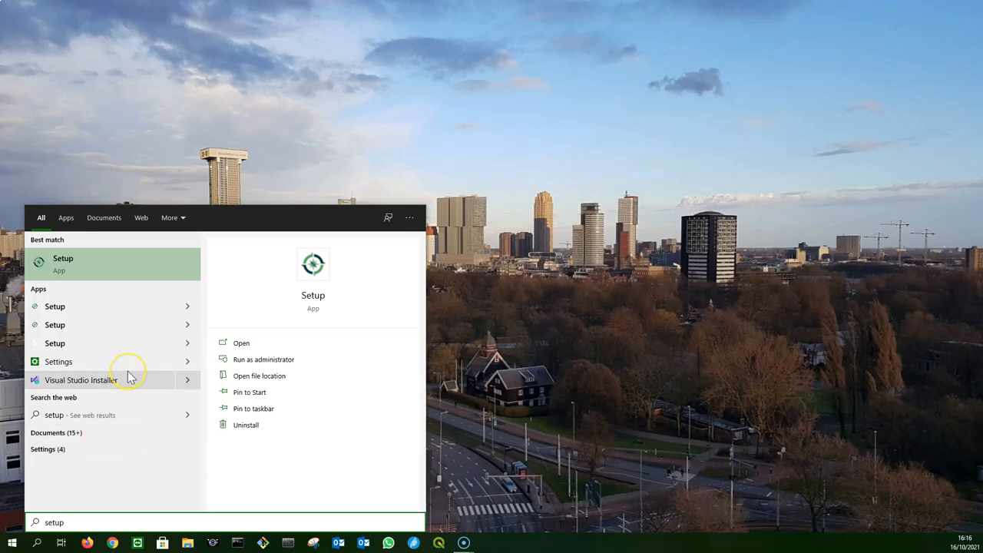
mouse_move(52, 264)
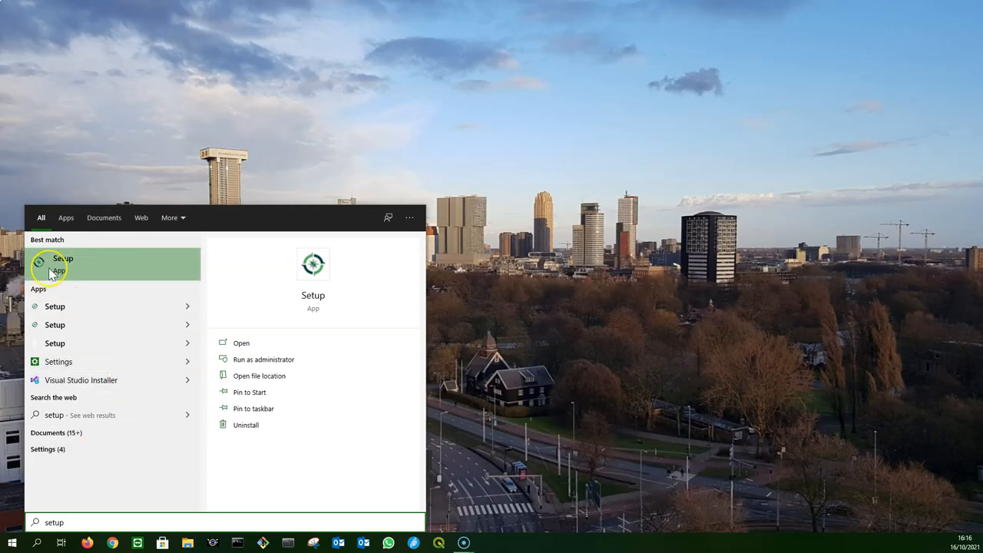
mouse_move(71, 269)
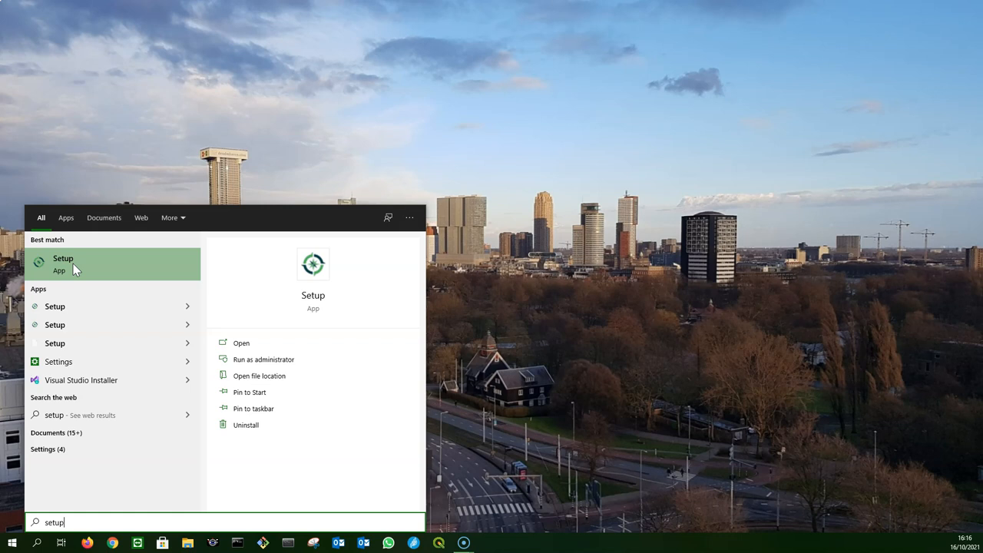
mouse_move(100, 455)
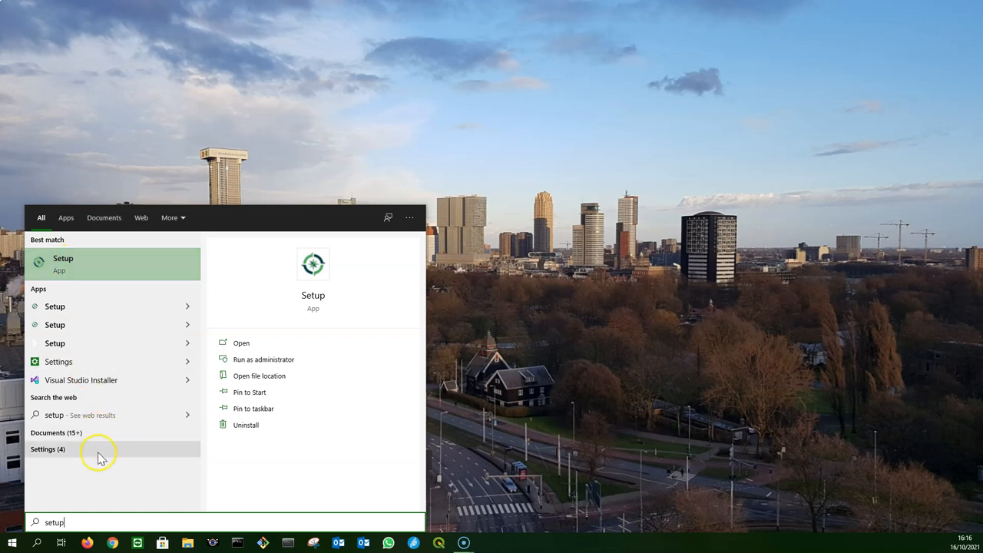
mouse_move(53, 523)
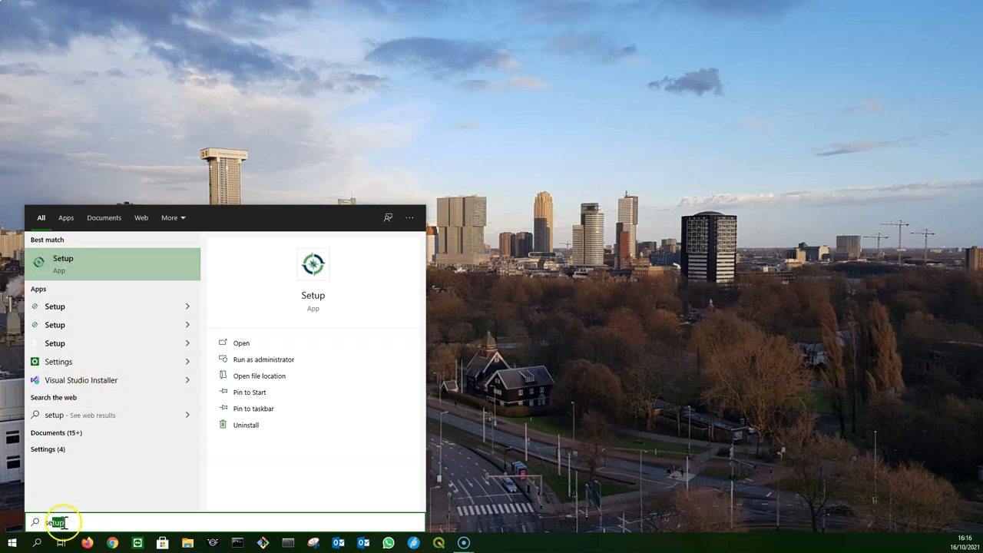
- Search 'qgi' in Start and open the QGIS Desktop 3.20.3 shortcut's file location
text(qgis)
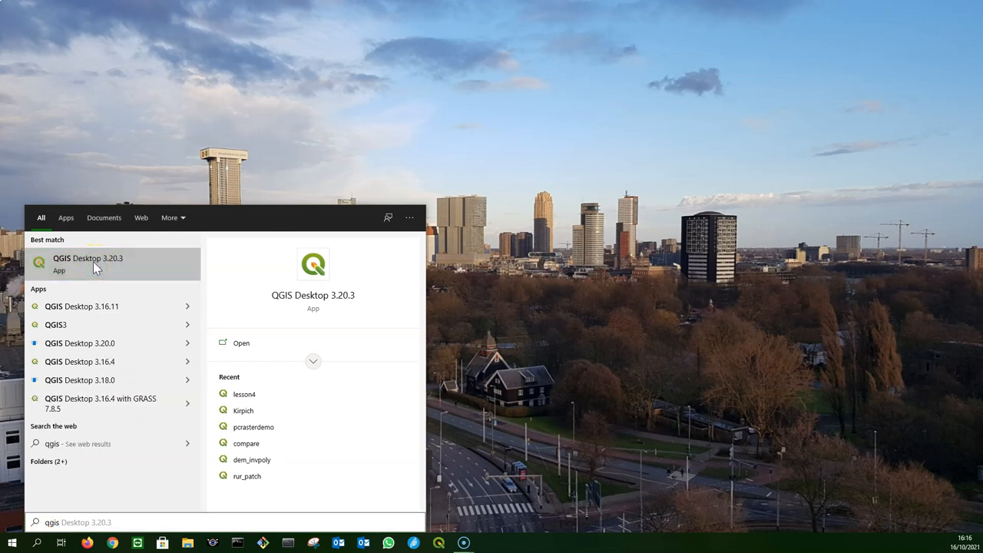
right_click(86, 264)
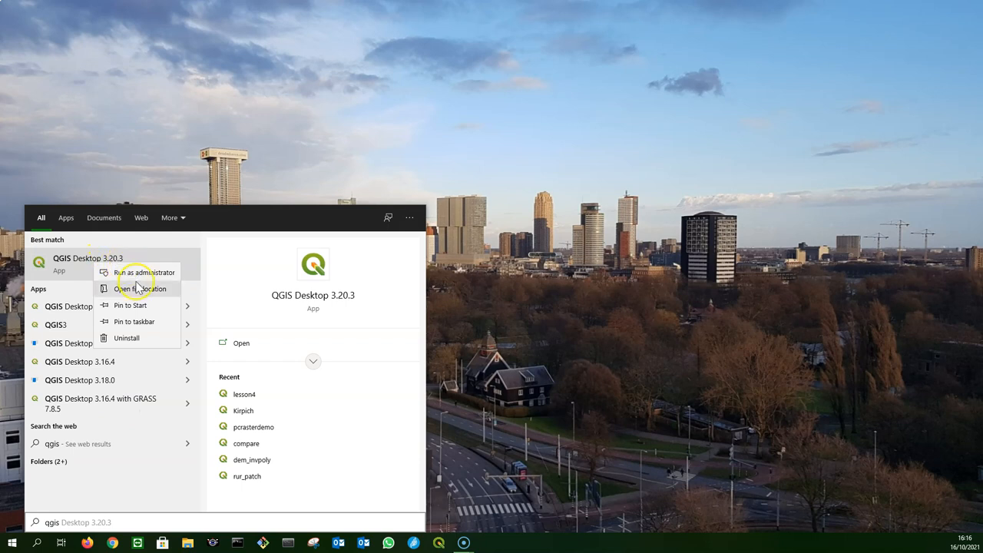
click(138, 289)
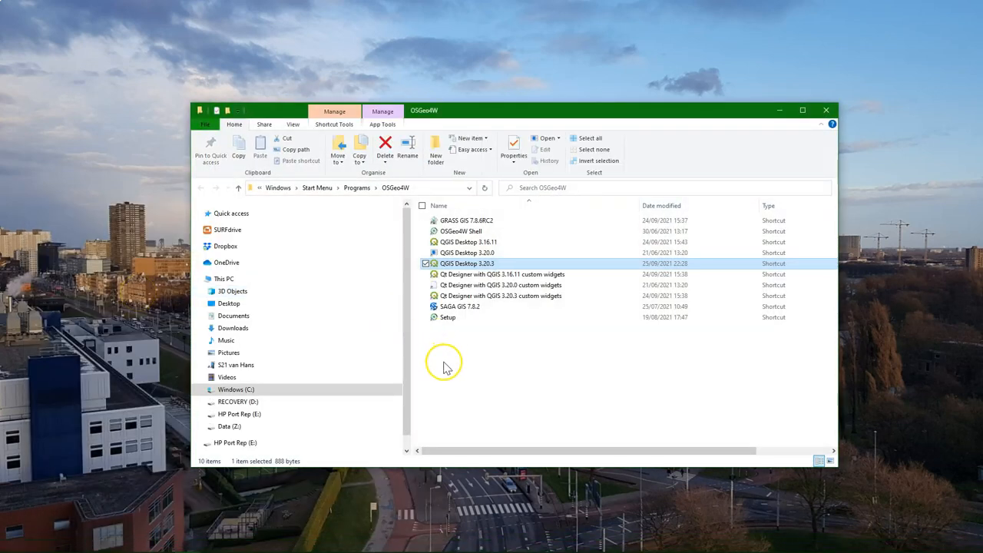
- Pick the OSGeo4W Setup shortcut, then back in QGIS start installing PCRaster Tools
click(448, 316)
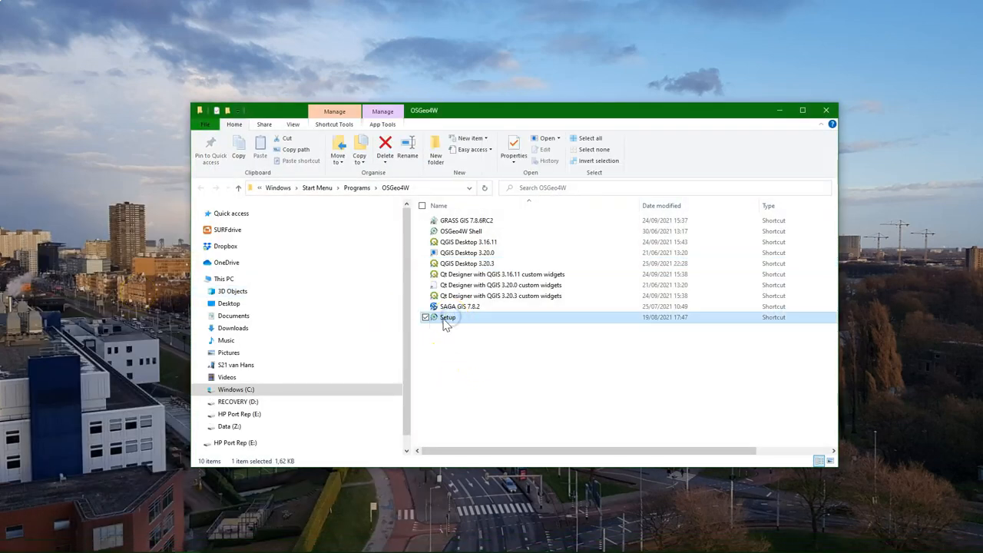
mouse_move(445, 323)
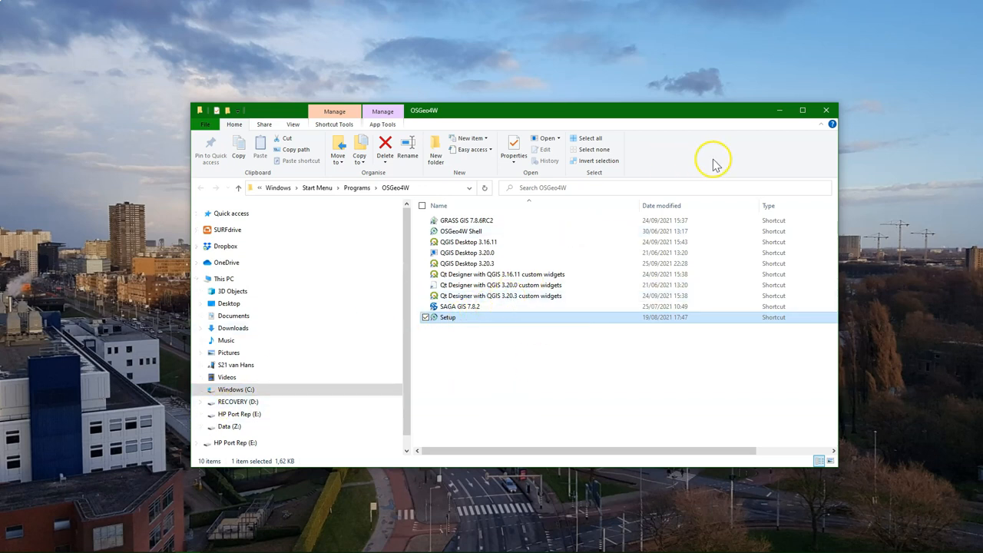
click(793, 458)
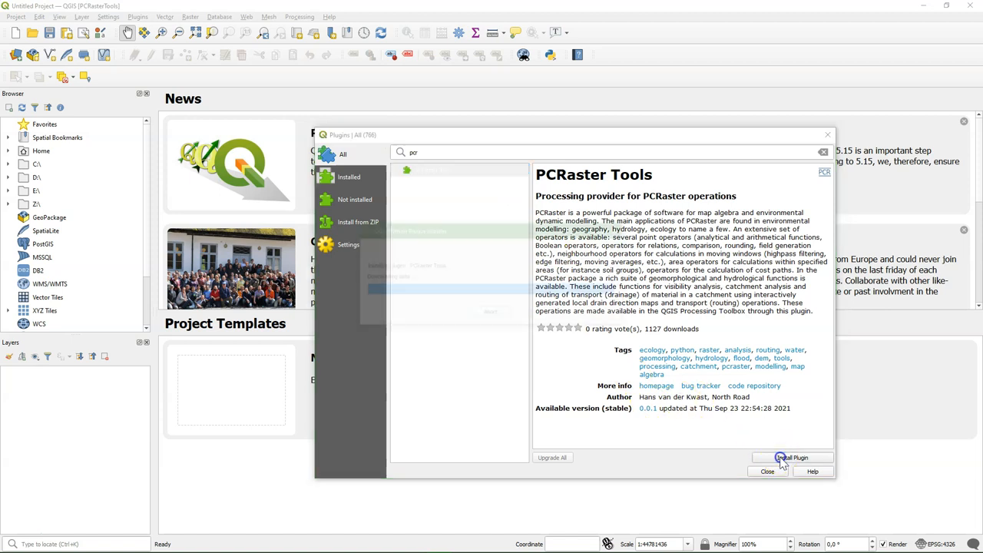
- Install the PCRaster Tools plugin and close the plugin manager
click(792, 457)
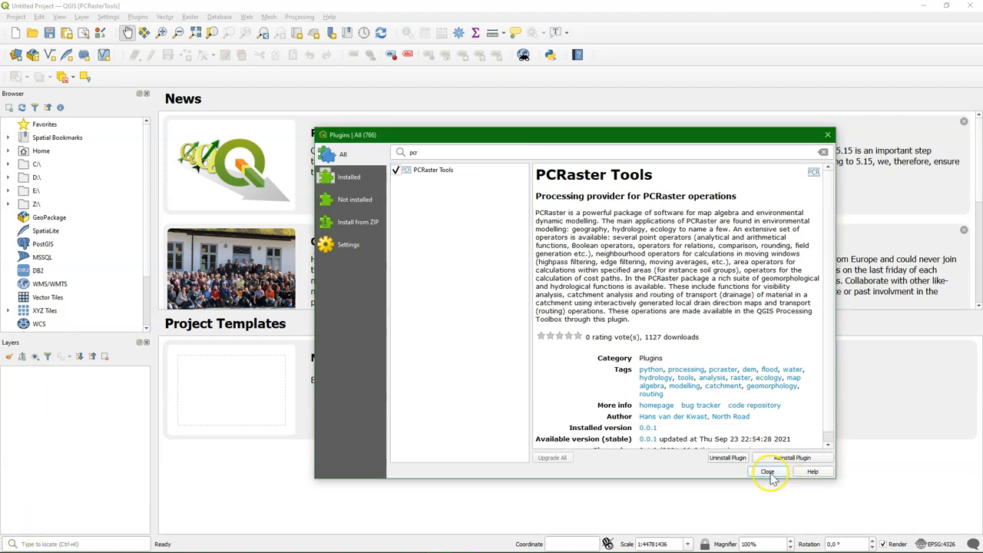
click(768, 470)
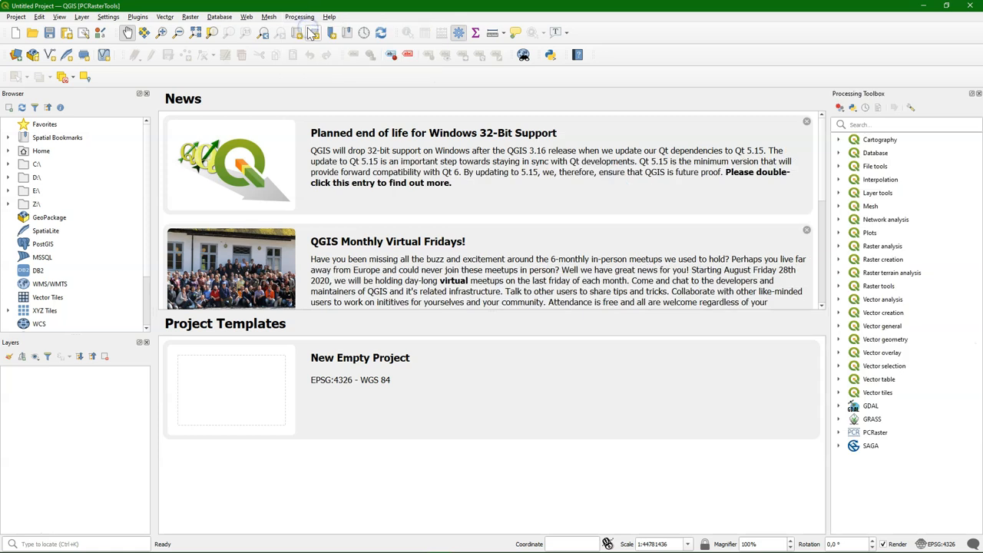
mouse_move(805, 249)
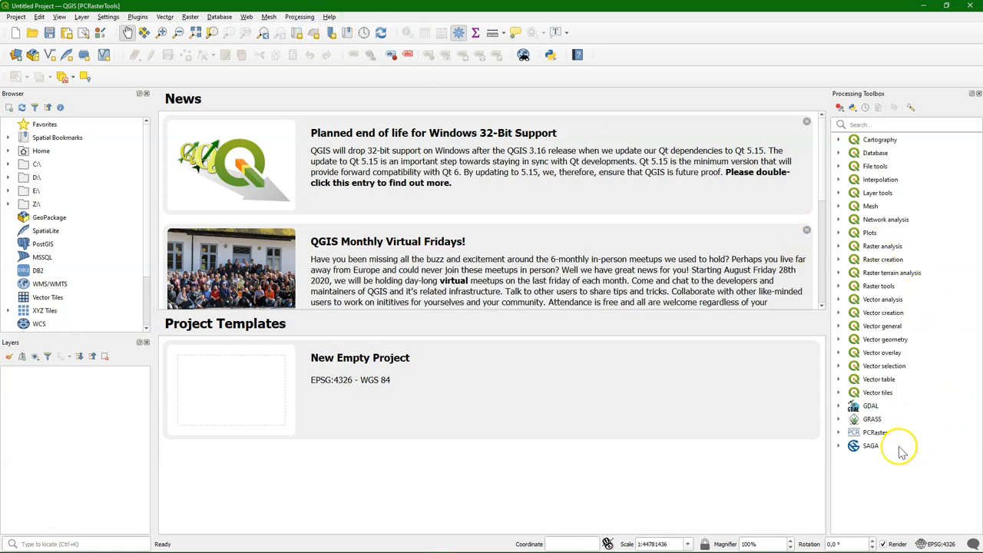
mouse_move(897, 451)
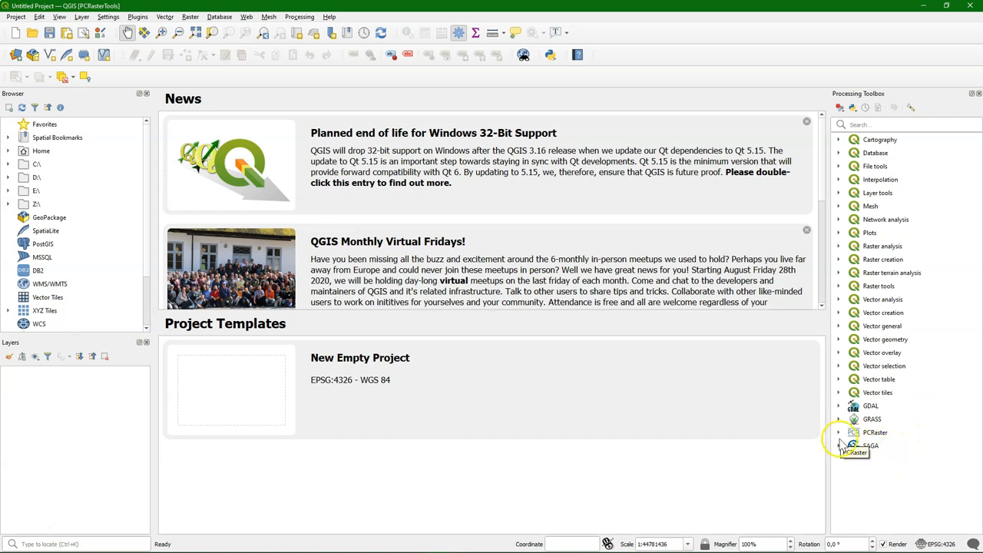
- Expand the PCRaster provider and its Data management group in the Processing Toolbox
click(842, 433)
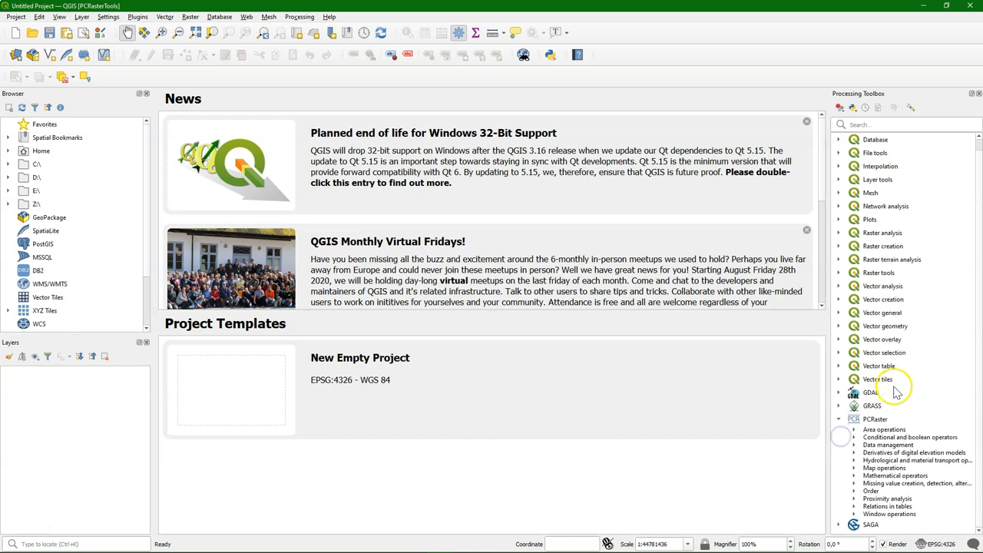
click(847, 445)
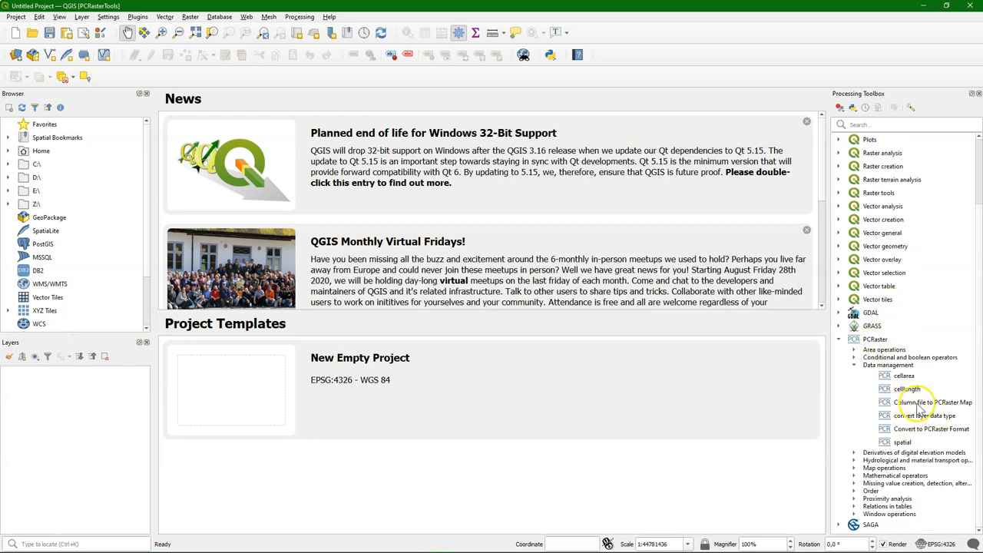
mouse_move(942, 429)
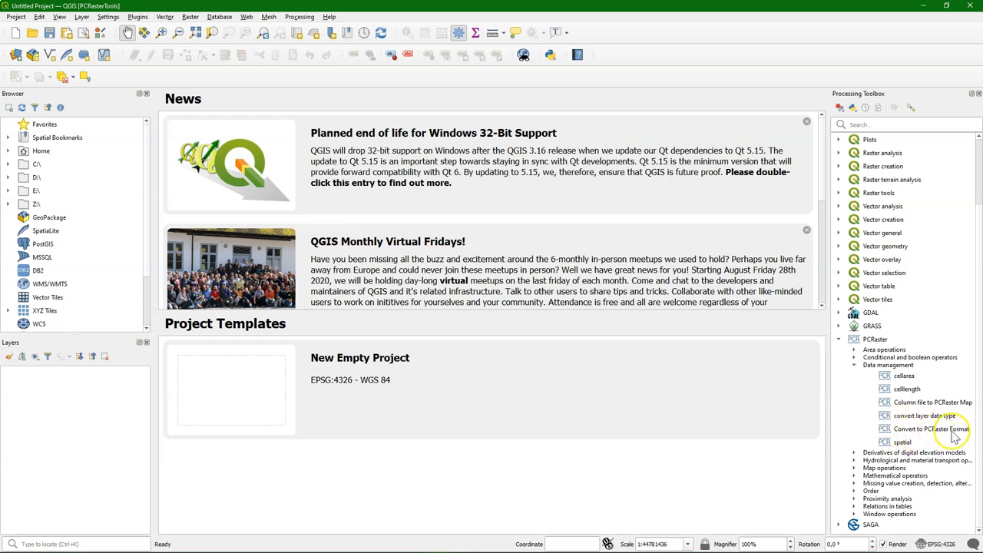
mouse_move(929, 428)
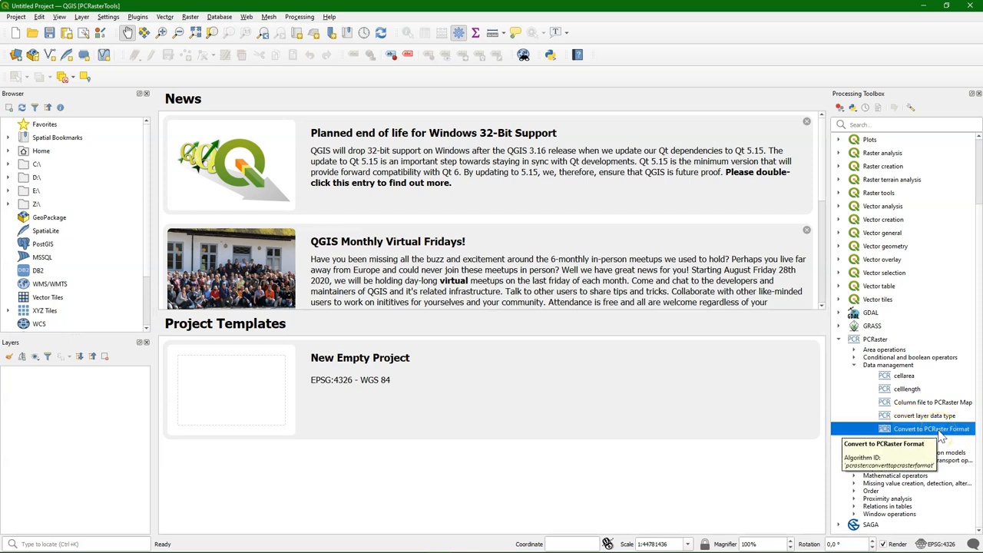
double_click(930, 428)
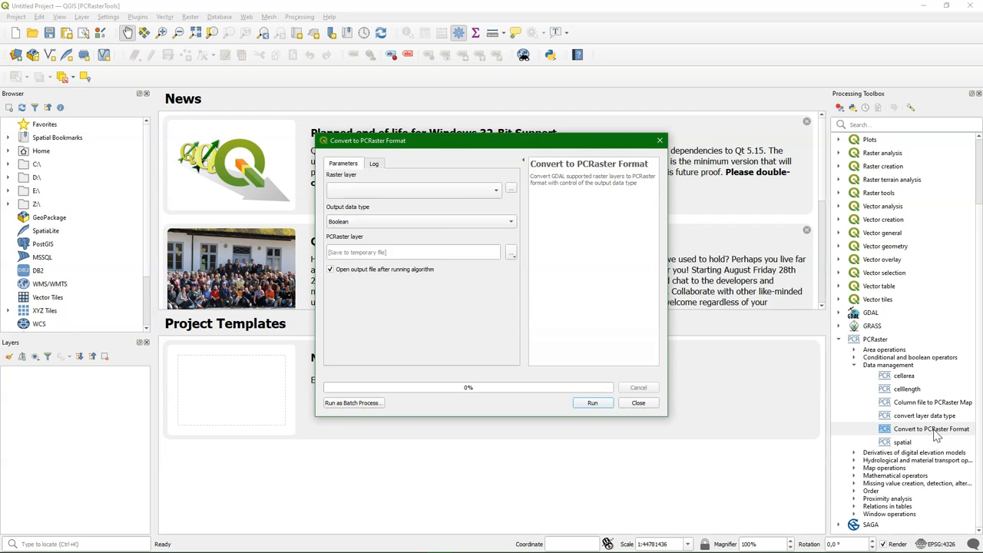
mouse_move(464, 231)
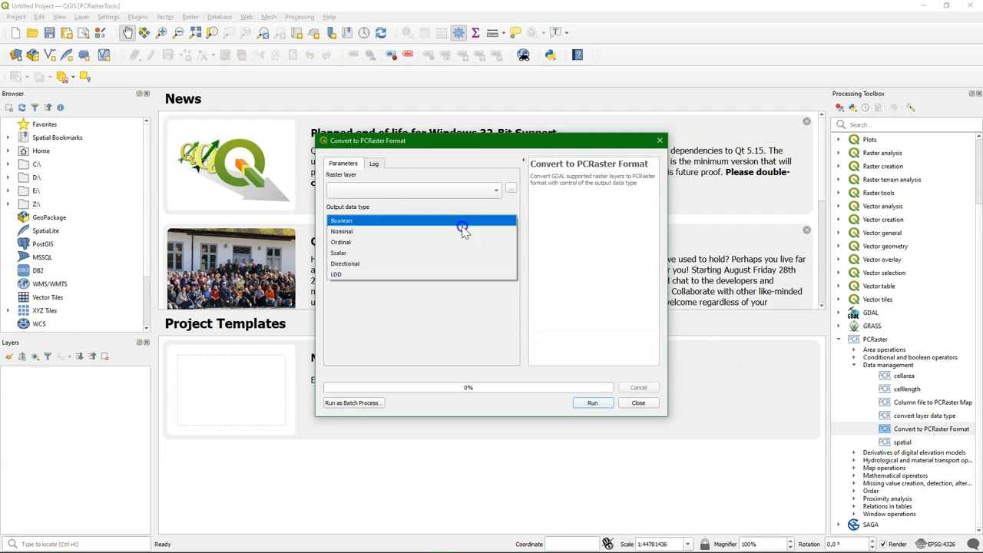
click(341, 221)
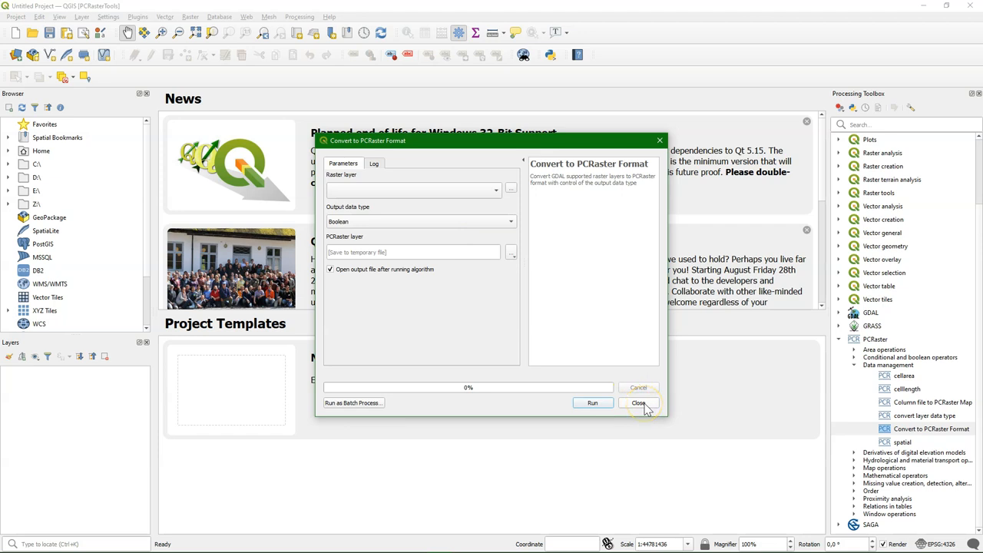
click(639, 403)
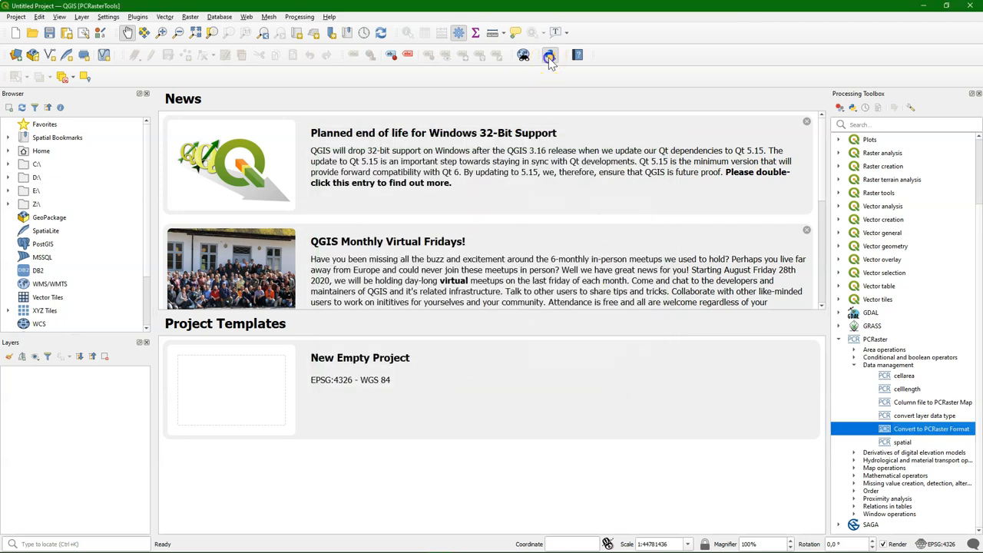
- Enter 'from pcraster import *' at the QGIS Python Console prompt
click(547, 55)
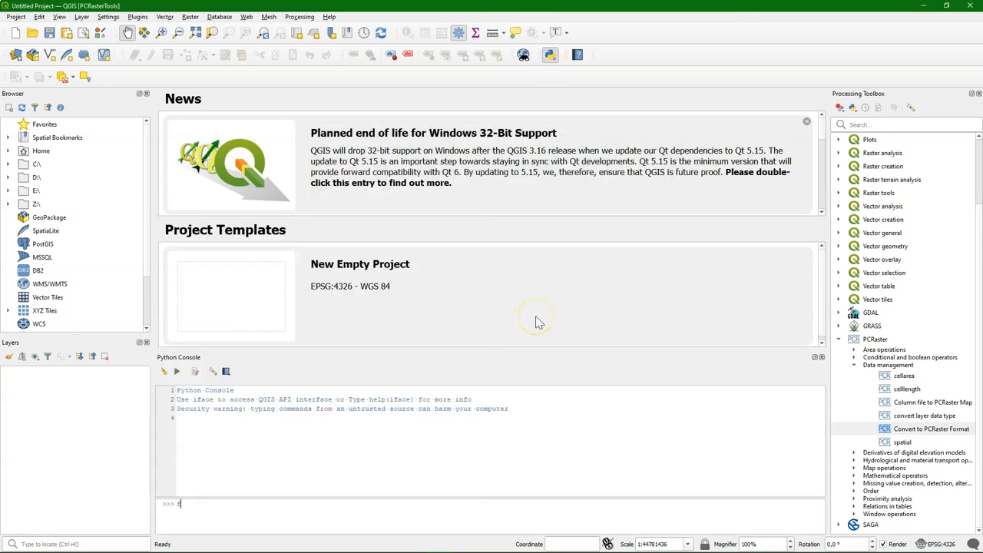
text(rom pcrast)
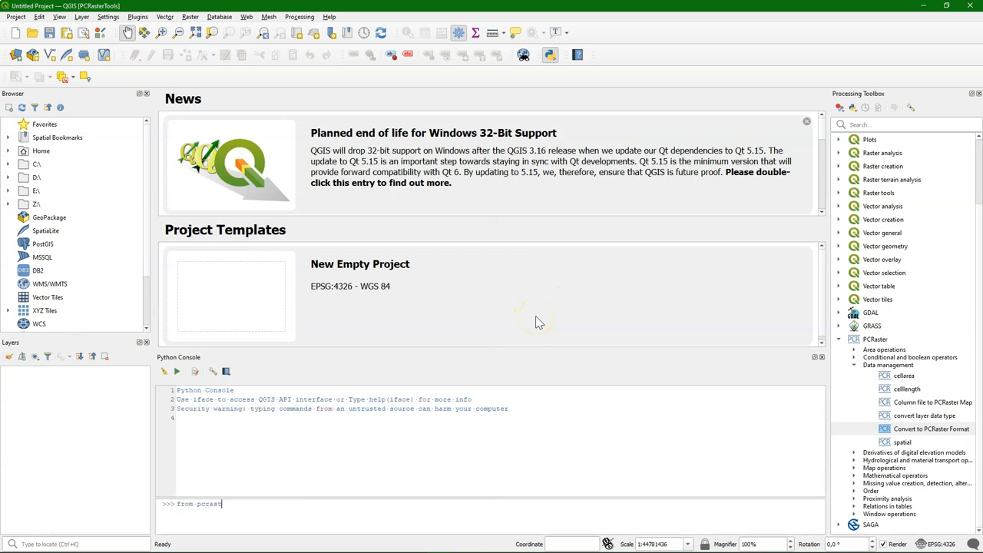
text(import *)
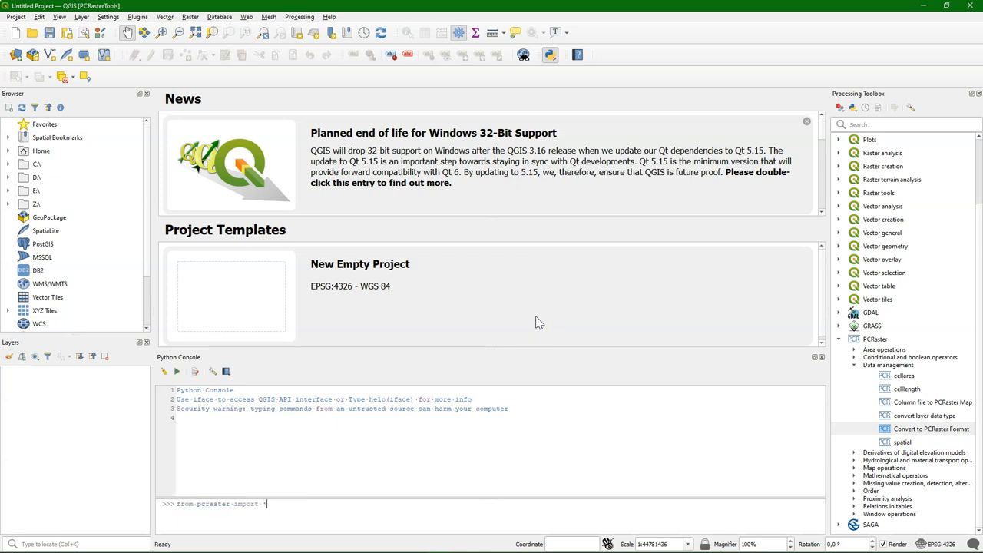